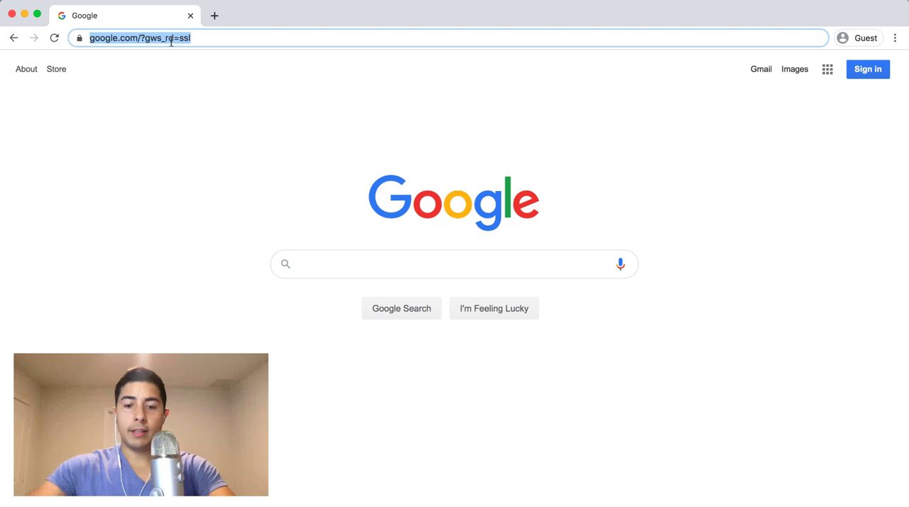
- Go to gpgtools.org in Chrome to reach the GPG Suite download page
type("gpgtools.org")
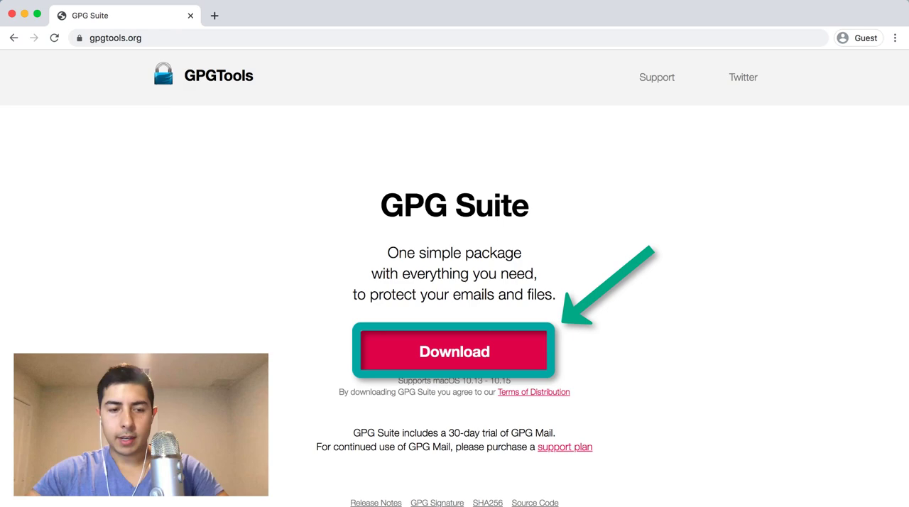
- Download GPG Suite, agree to the license, and close the finished installer
left_click(454, 351)
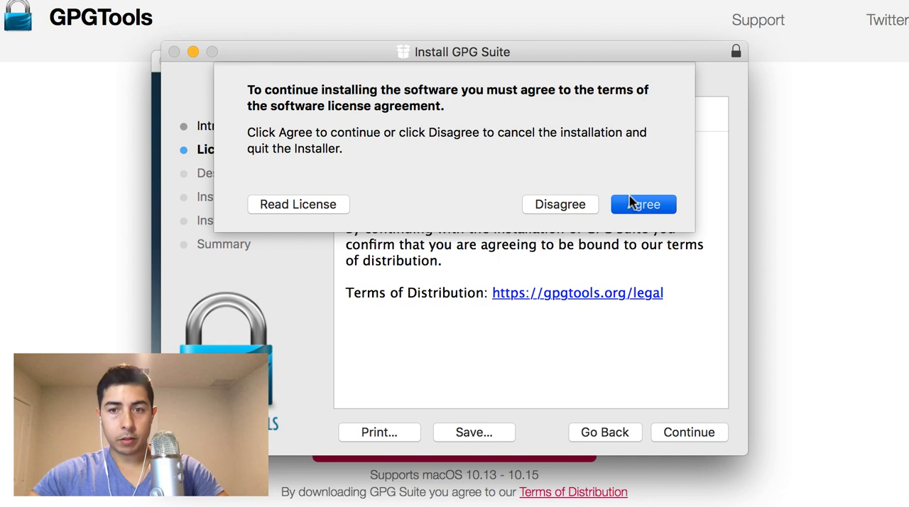
left_click(642, 203)
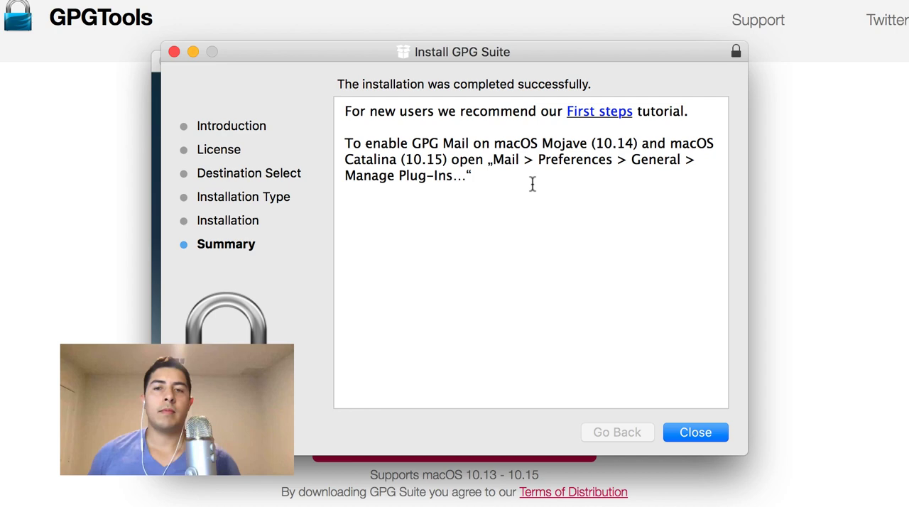
left_click(695, 431)
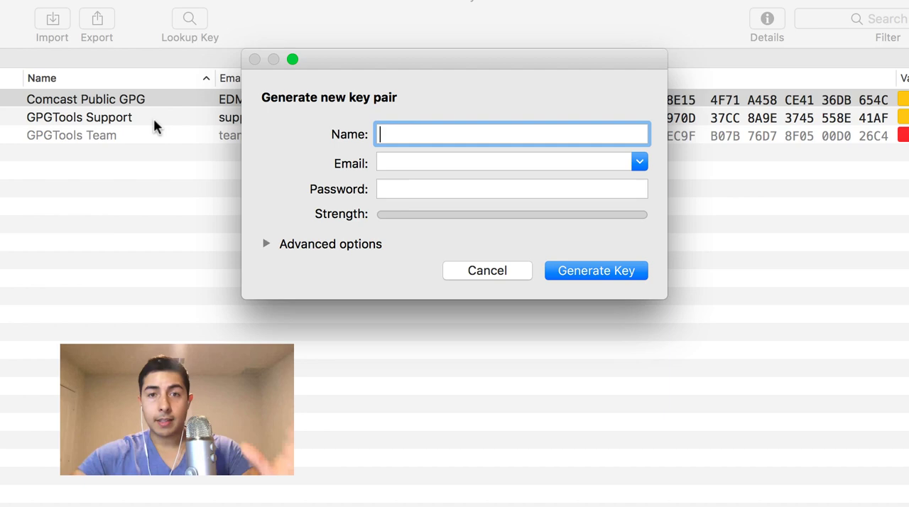
type("Victor Dozal")
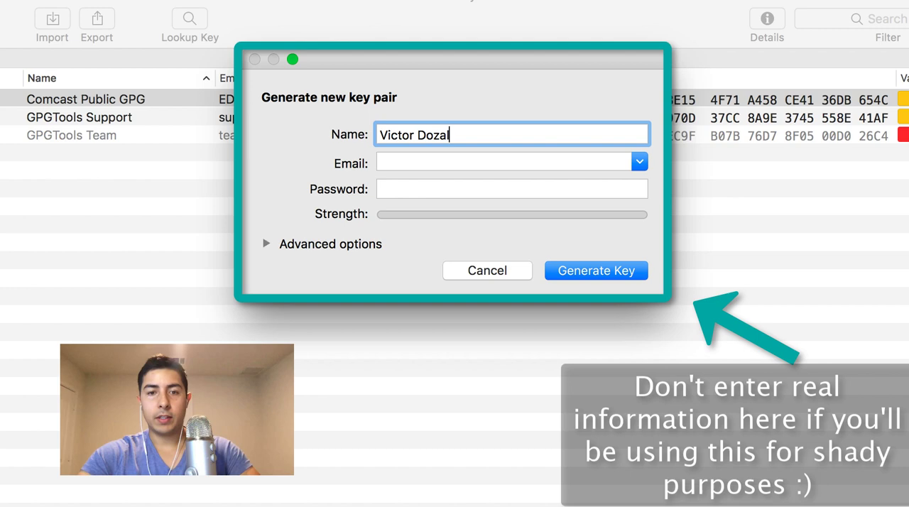
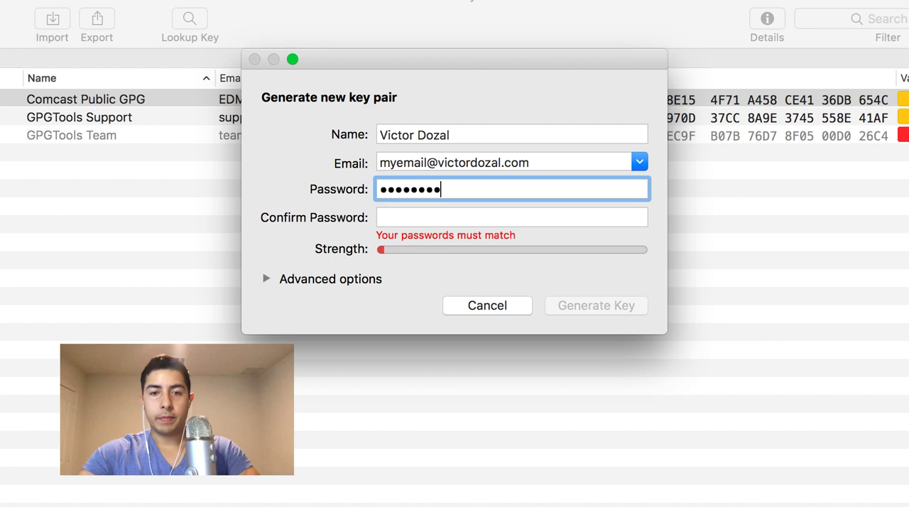
type("•••••")
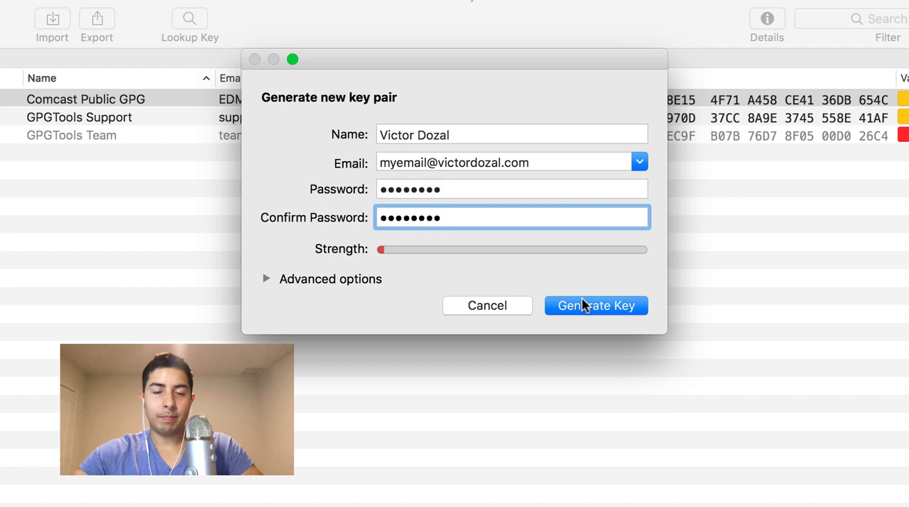
- Generate the key with the simple password and decline uploading the public key
left_click(596, 305)
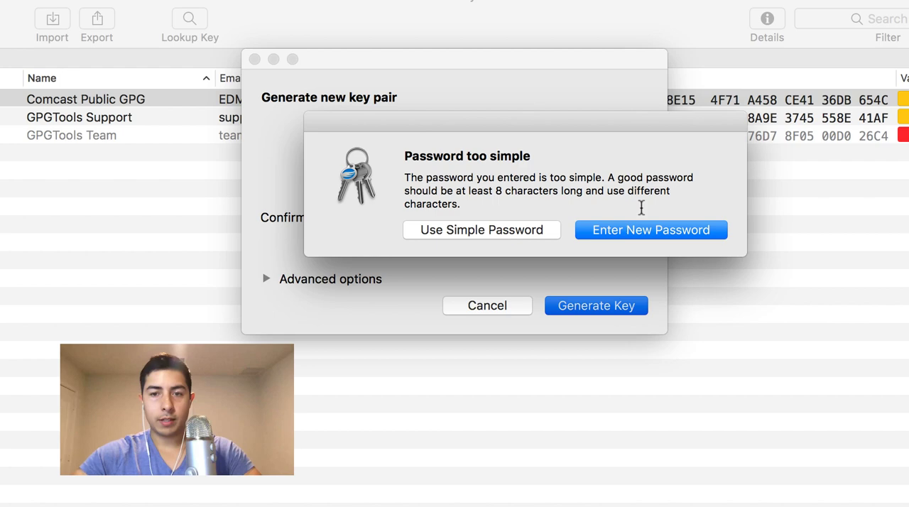
left_click(480, 229)
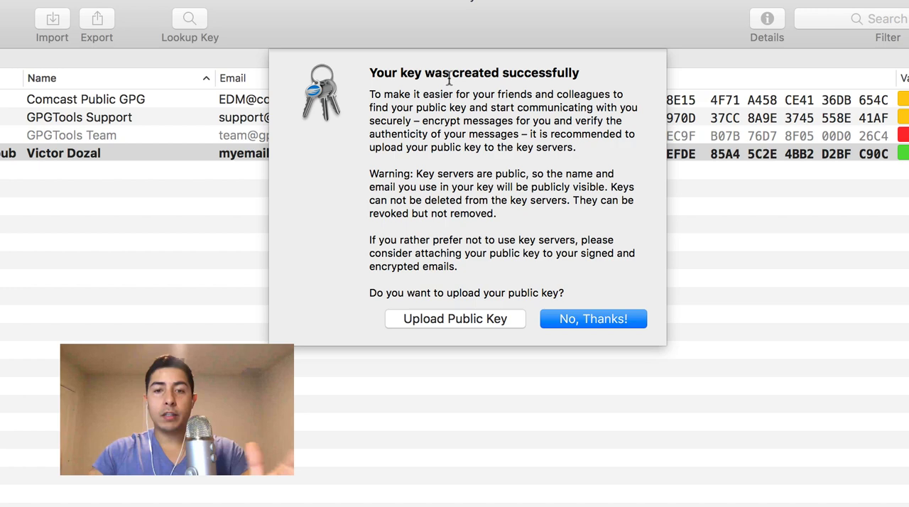
left_click(593, 318)
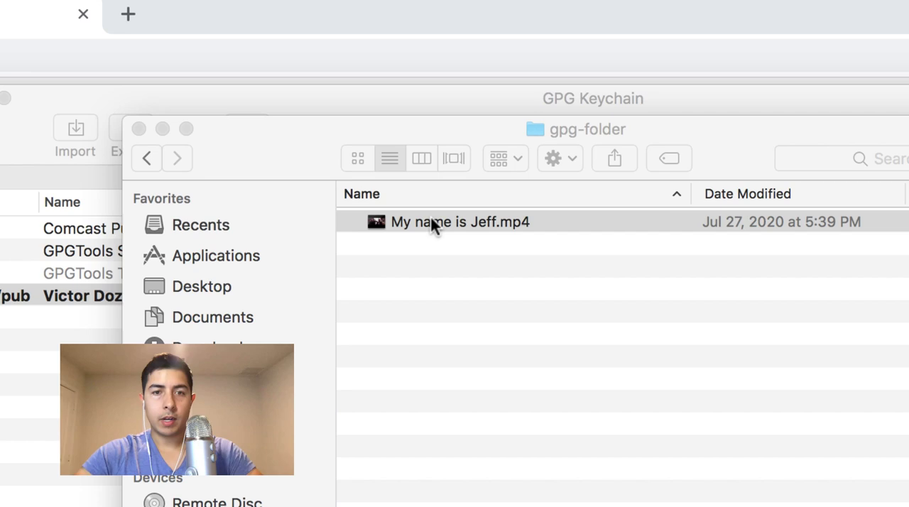
- Play My name is Jeff.mp4 in gpg-folder to show its content
double_click(460, 222)
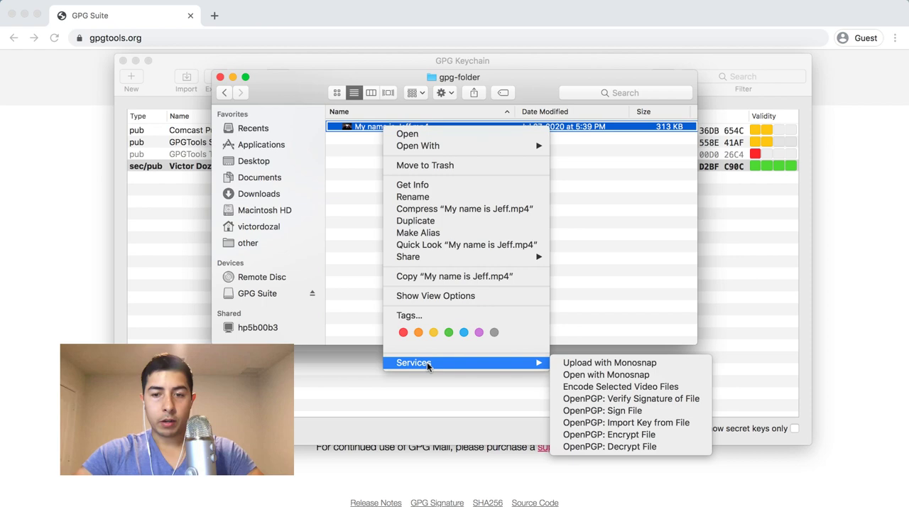
- Encrypt the video with OpenPGP: Encrypt File, selecting the new key as recipient
left_click(609, 433)
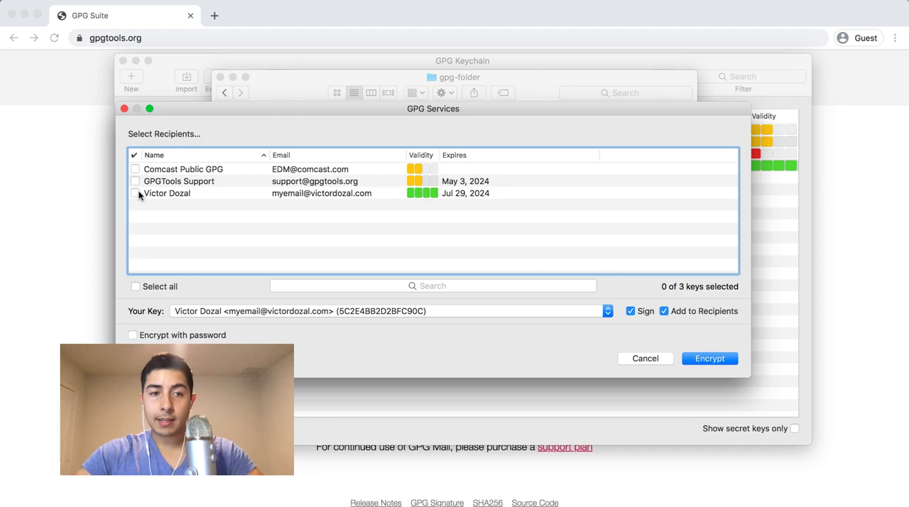
left_click(135, 193)
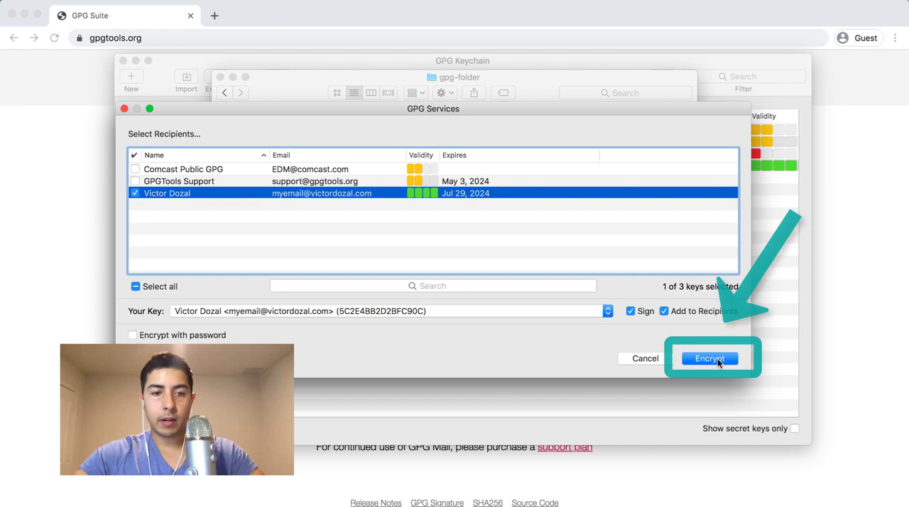
left_click(709, 358)
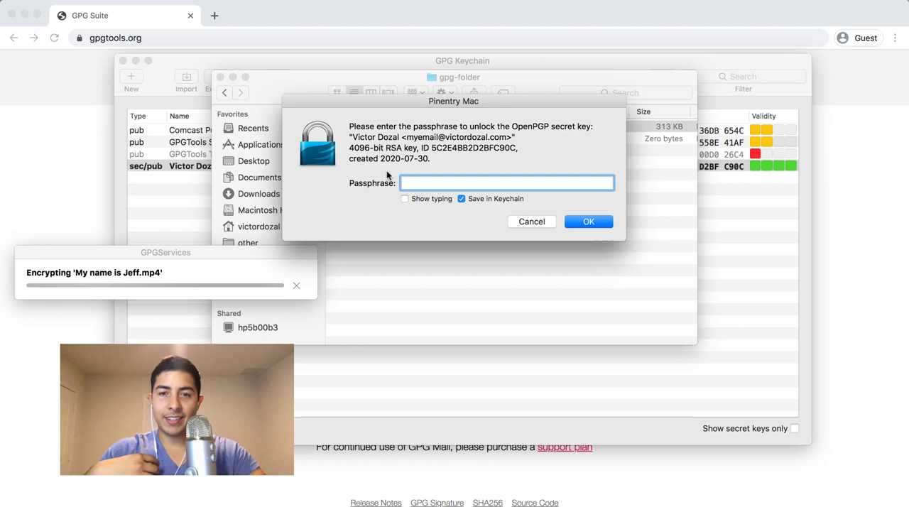
type("password")
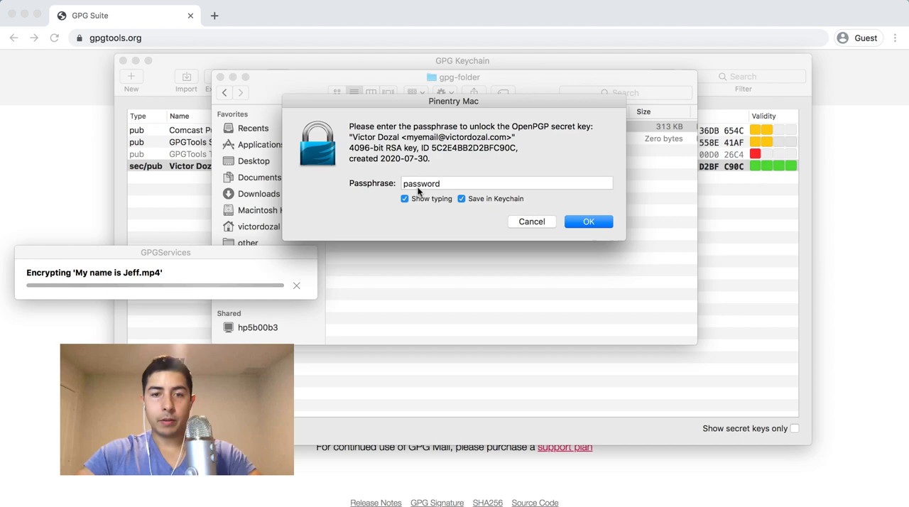
left_click(588, 221)
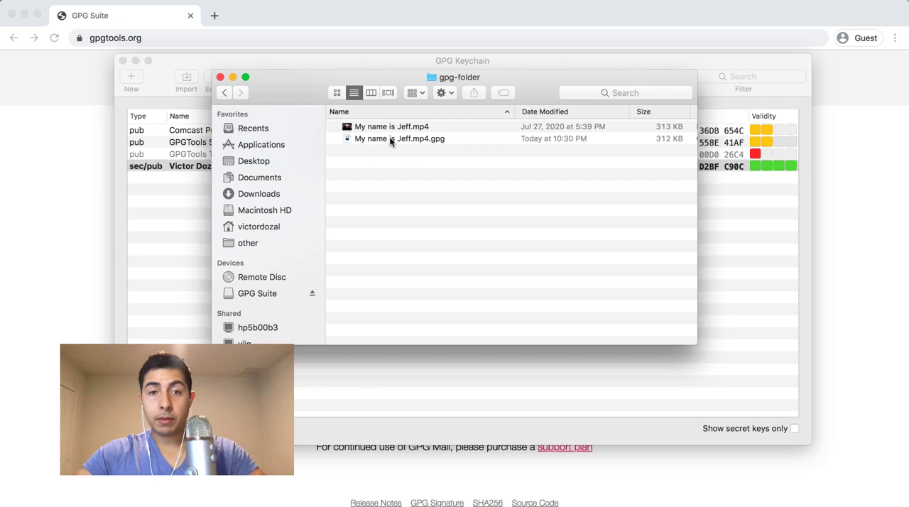
- Select My name is Jeff.mp4.gpg and play the decrypted My name is Jeff 2.mp4
left_click(399, 139)
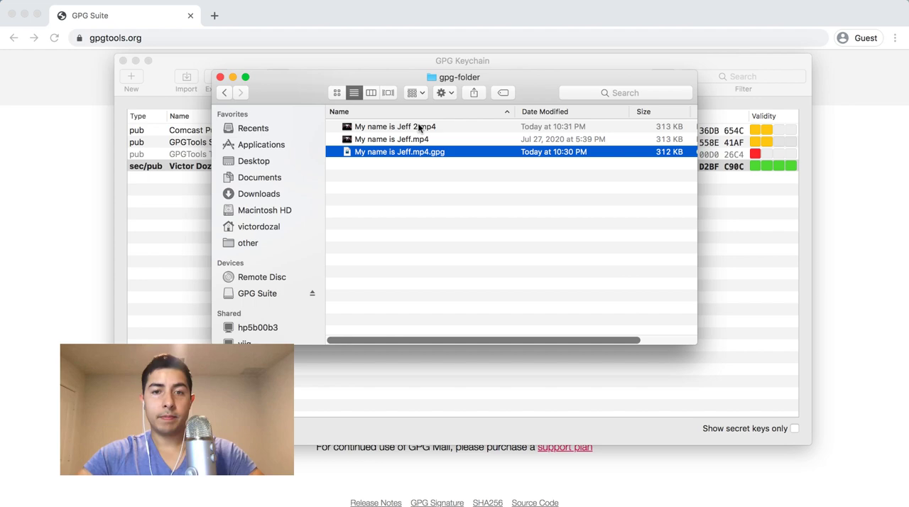
double_click(396, 127)
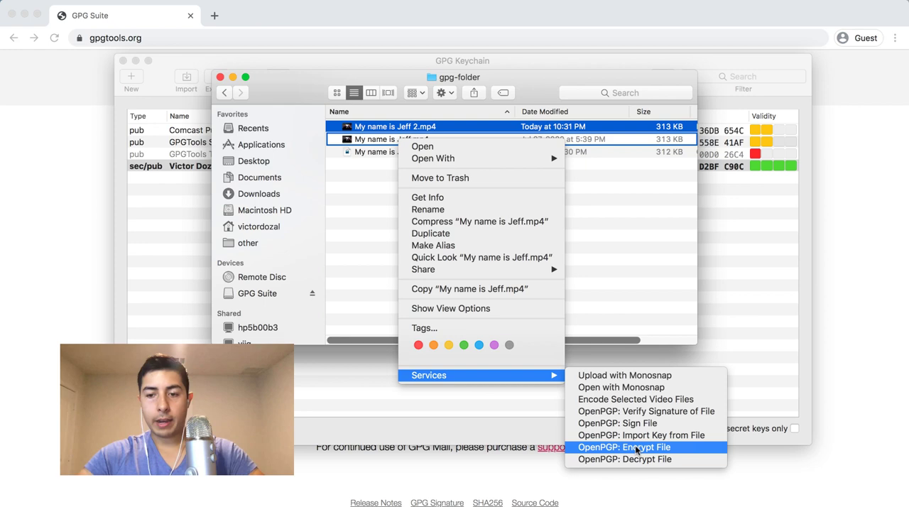
- Show the Services menu with OpenPGP options for My name is Jeff.mp4.gpg
left_click(624, 446)
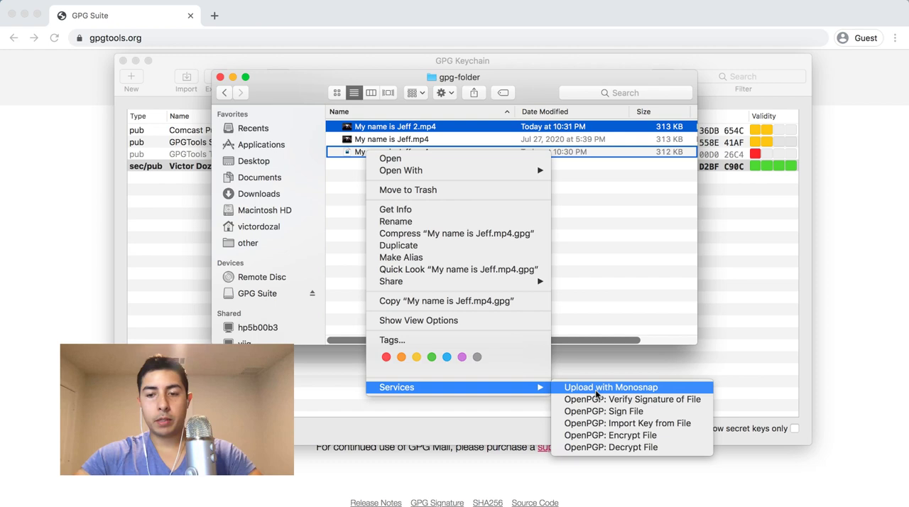
mouse_move(614, 221)
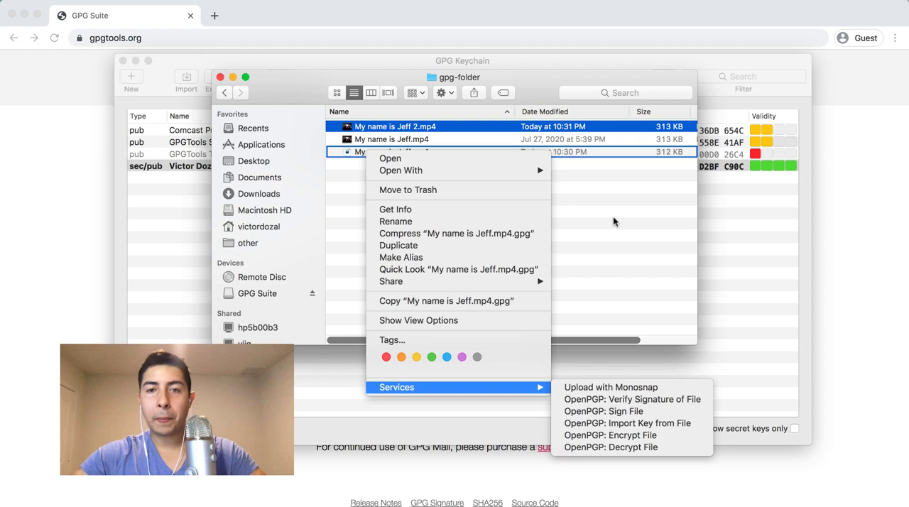